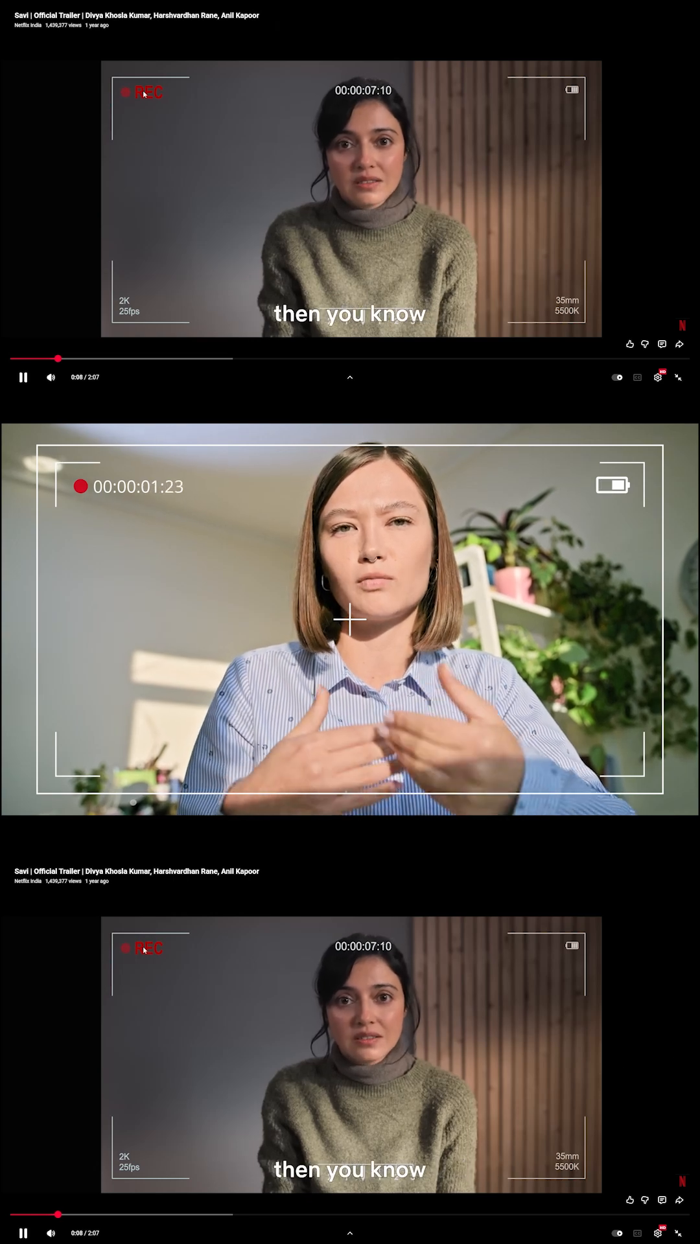
Step: Open the project on the Edit page with the woman's webcam clip on Video 1
click(678, 377)
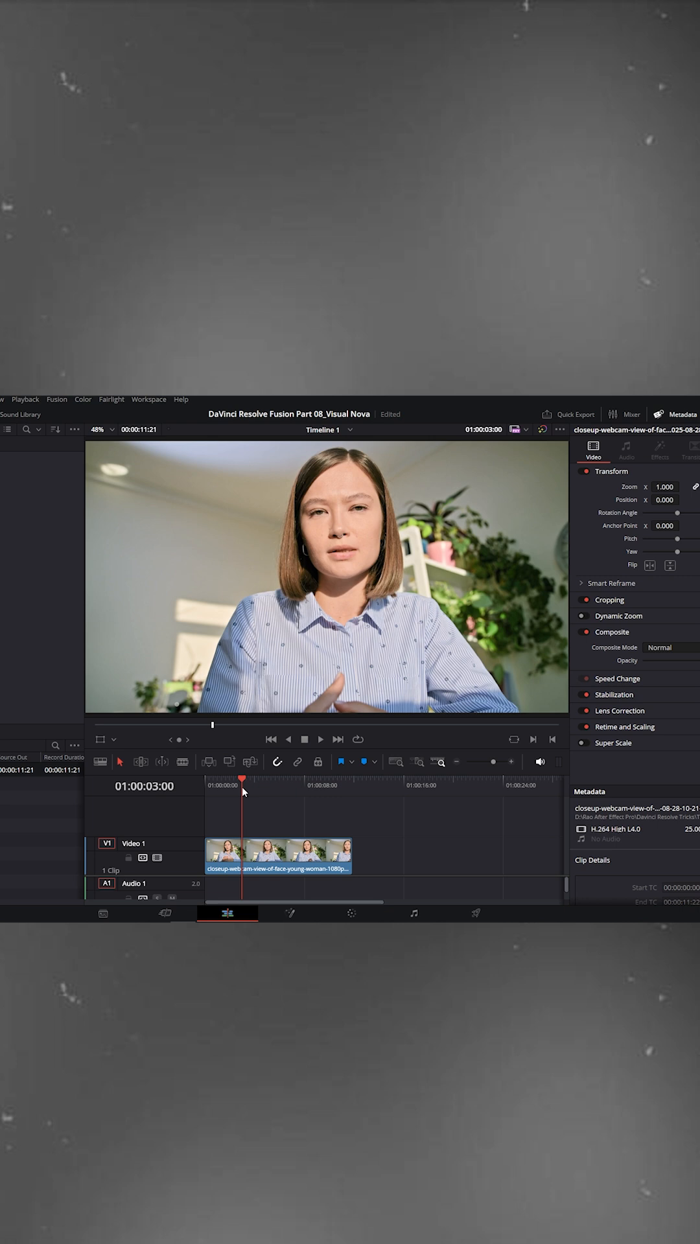
Step: Find the Video Camera effect in the Toolbox Effects library and apply it to the clip
click(117, 413)
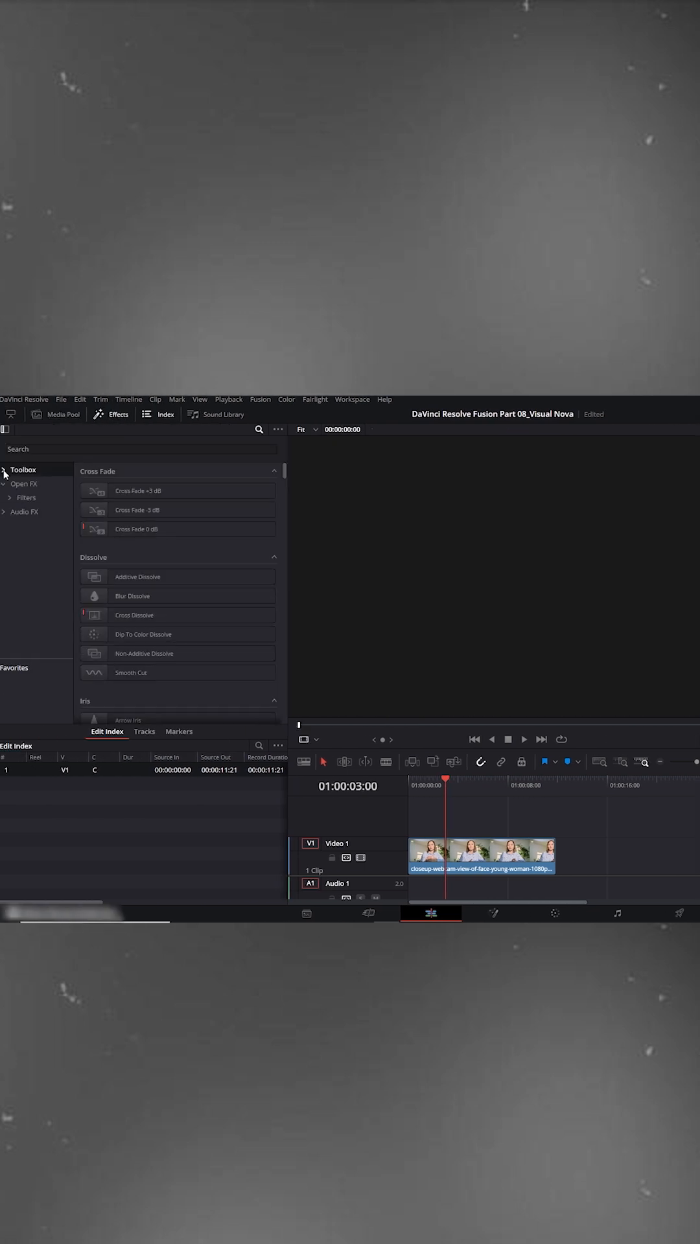
click(27, 539)
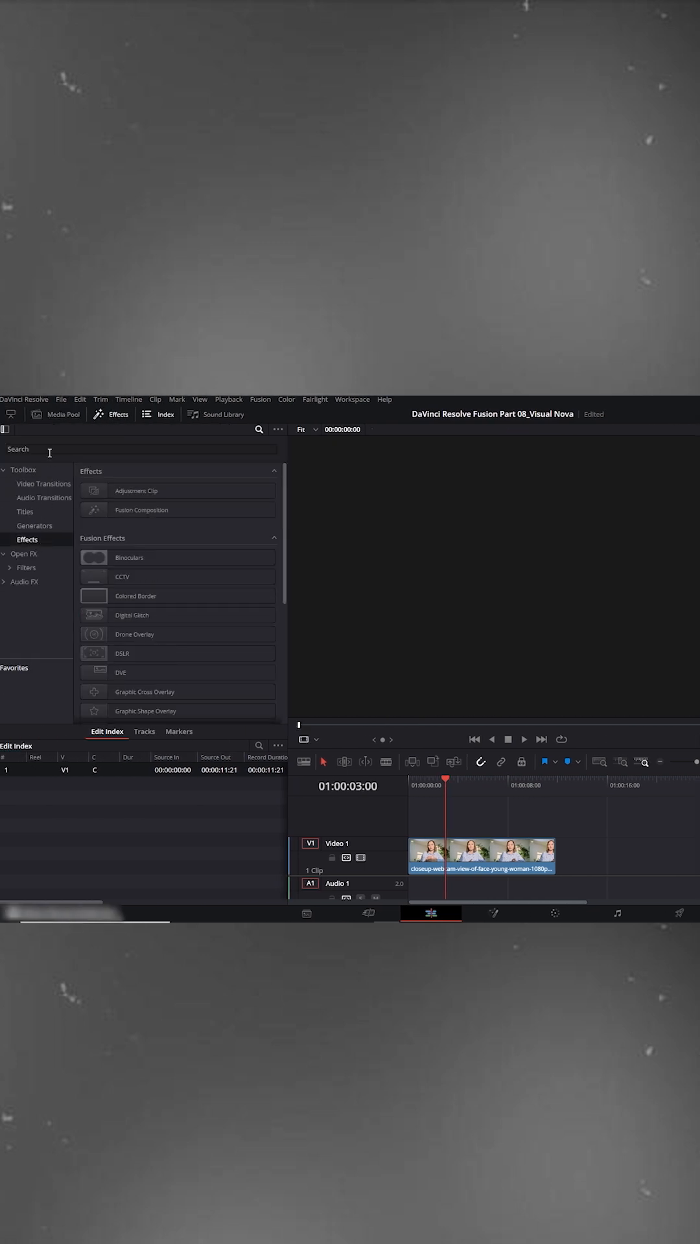
text(V)
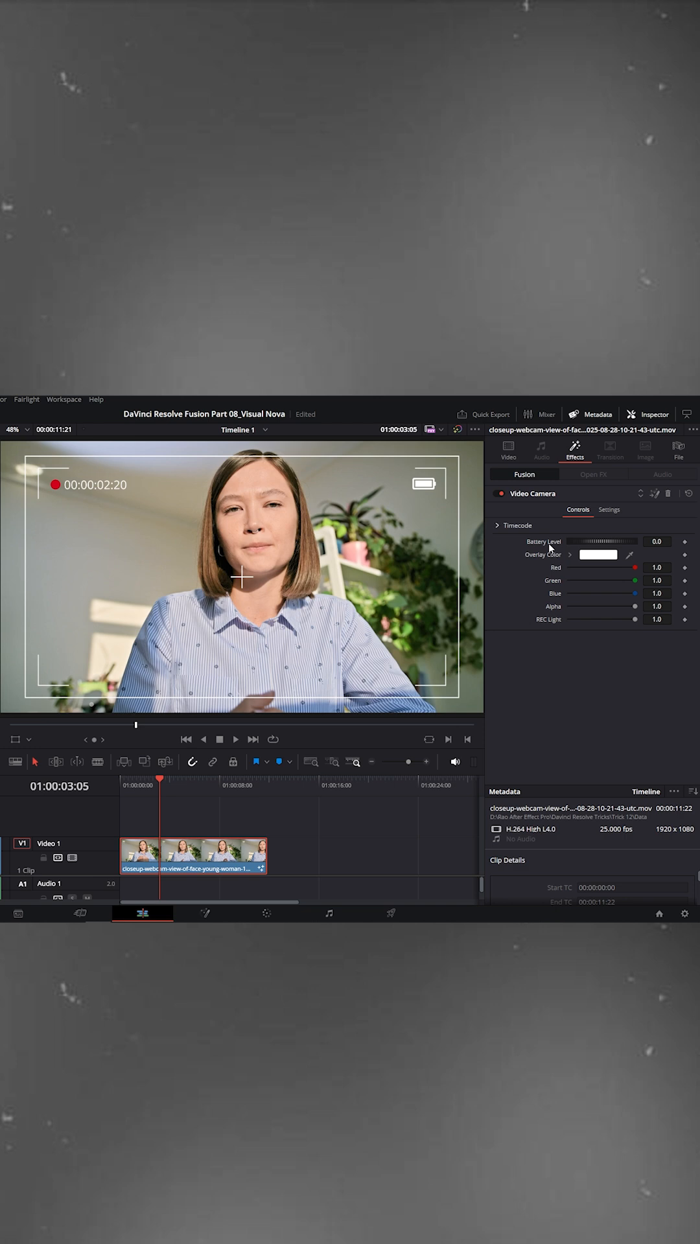
Step: Expand Timecode and toggle Hrs off and back on, keeping hours shown
click(497, 525)
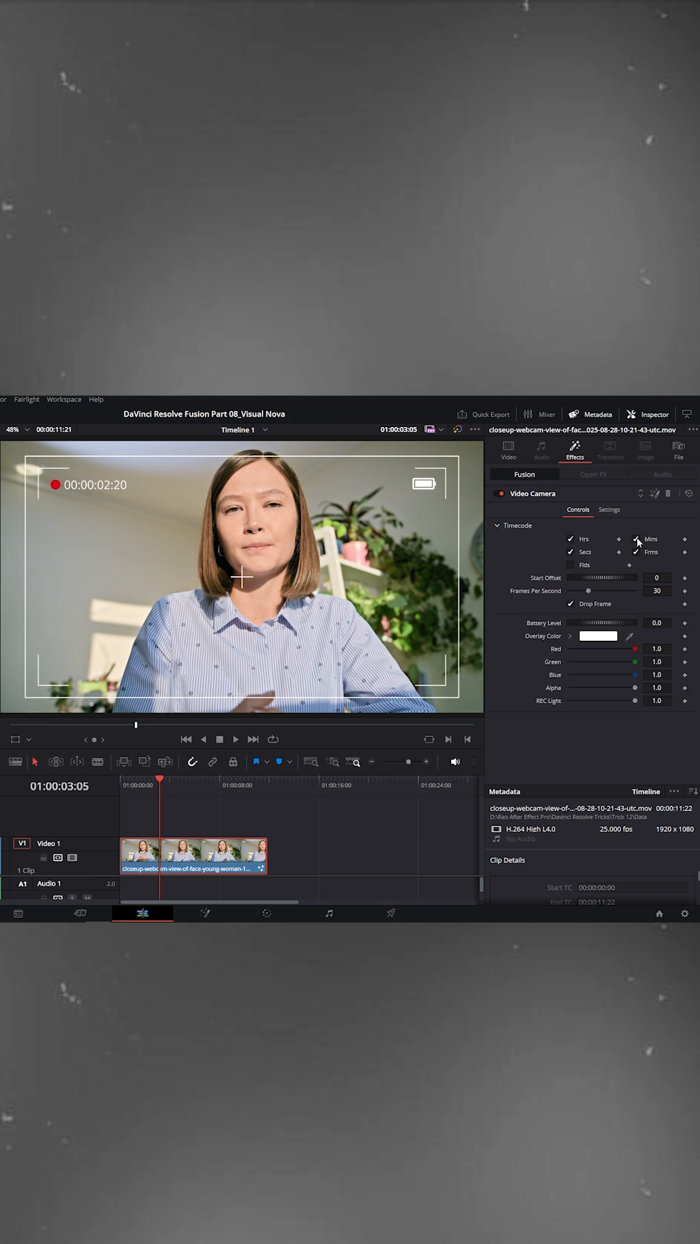
click(569, 538)
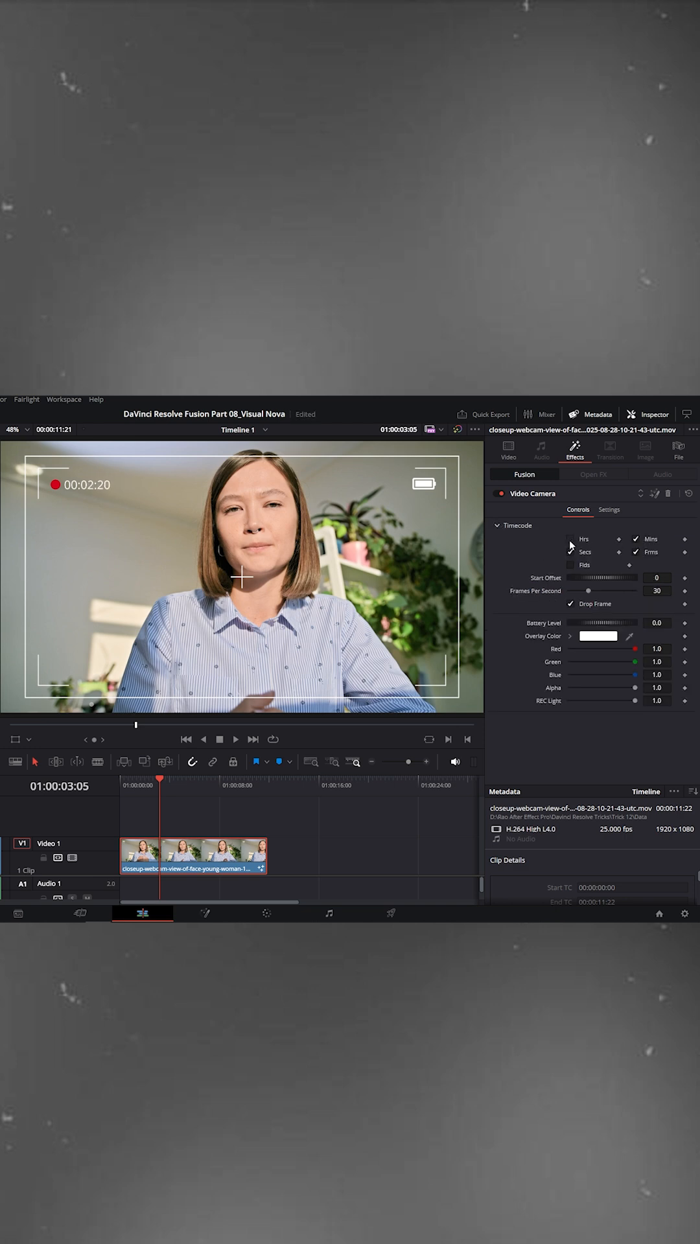
click(571, 539)
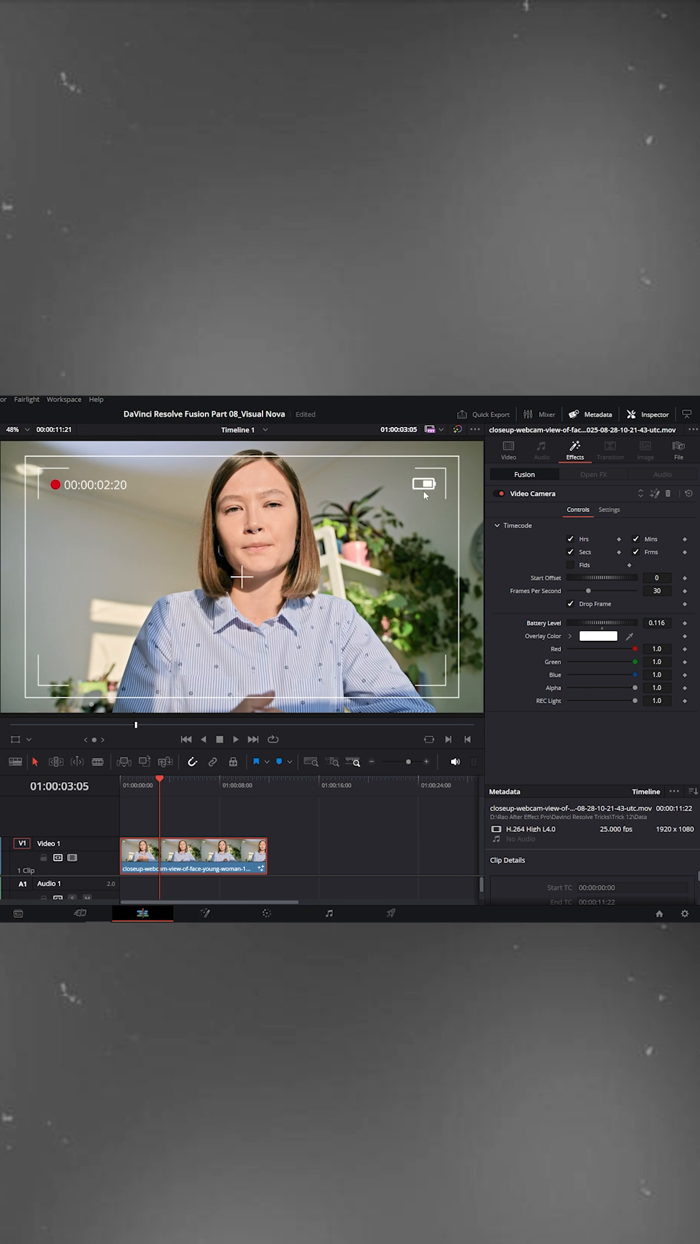
Step: Play the clip, try red for the overlay colour, then cancel to keep white
click(235, 739)
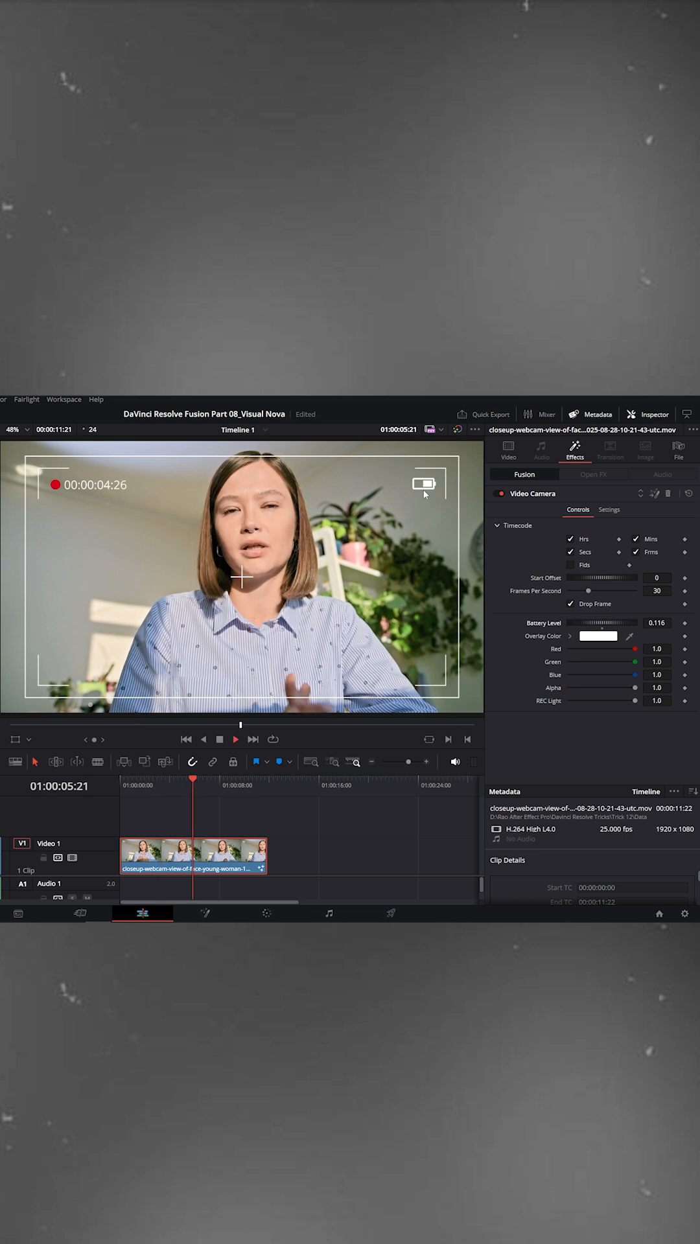
click(597, 635)
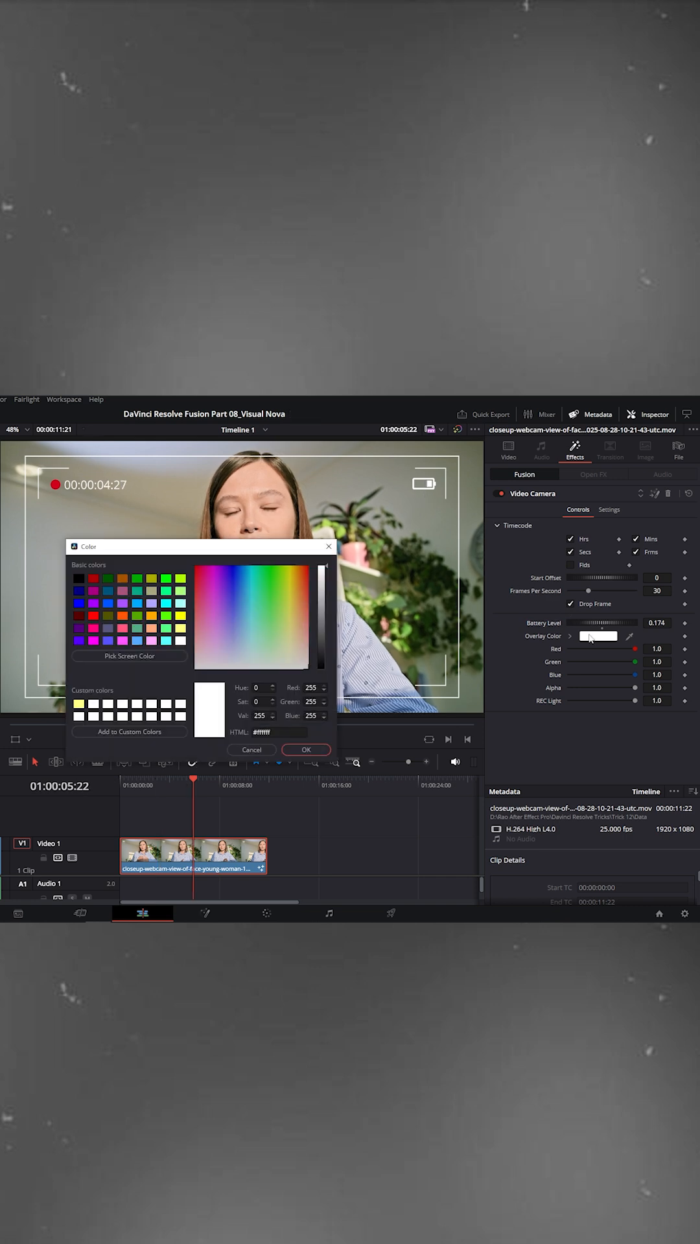
click(93, 577)
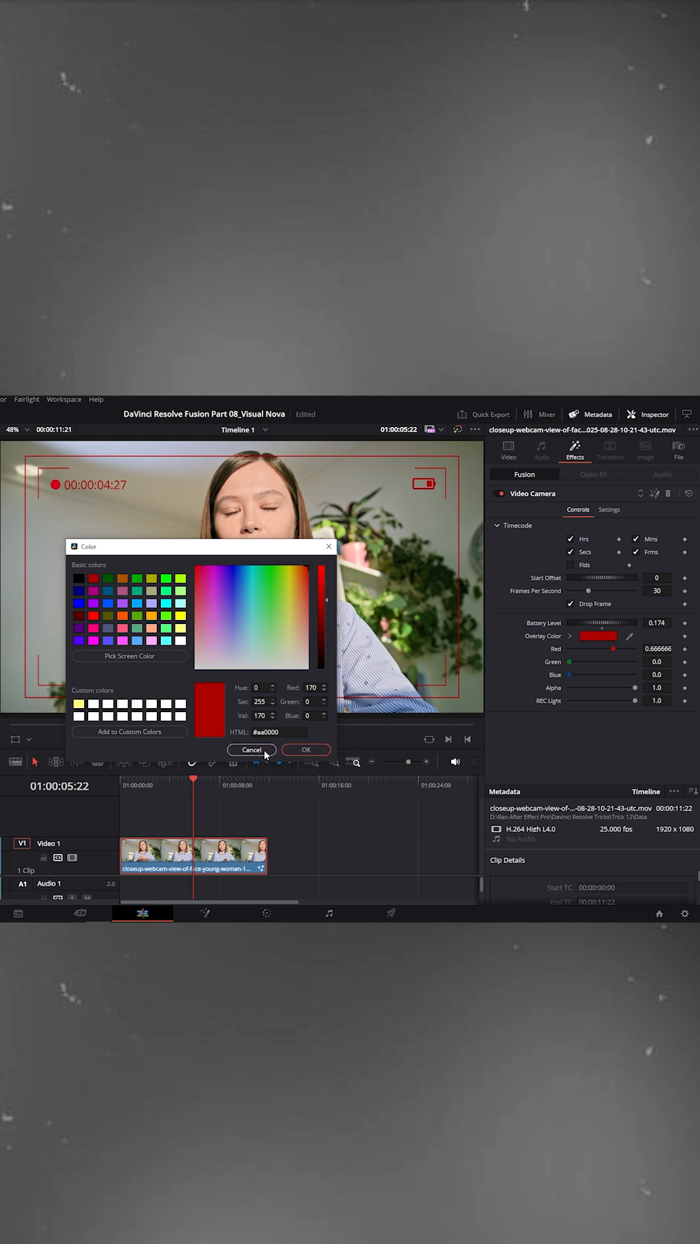
click(251, 749)
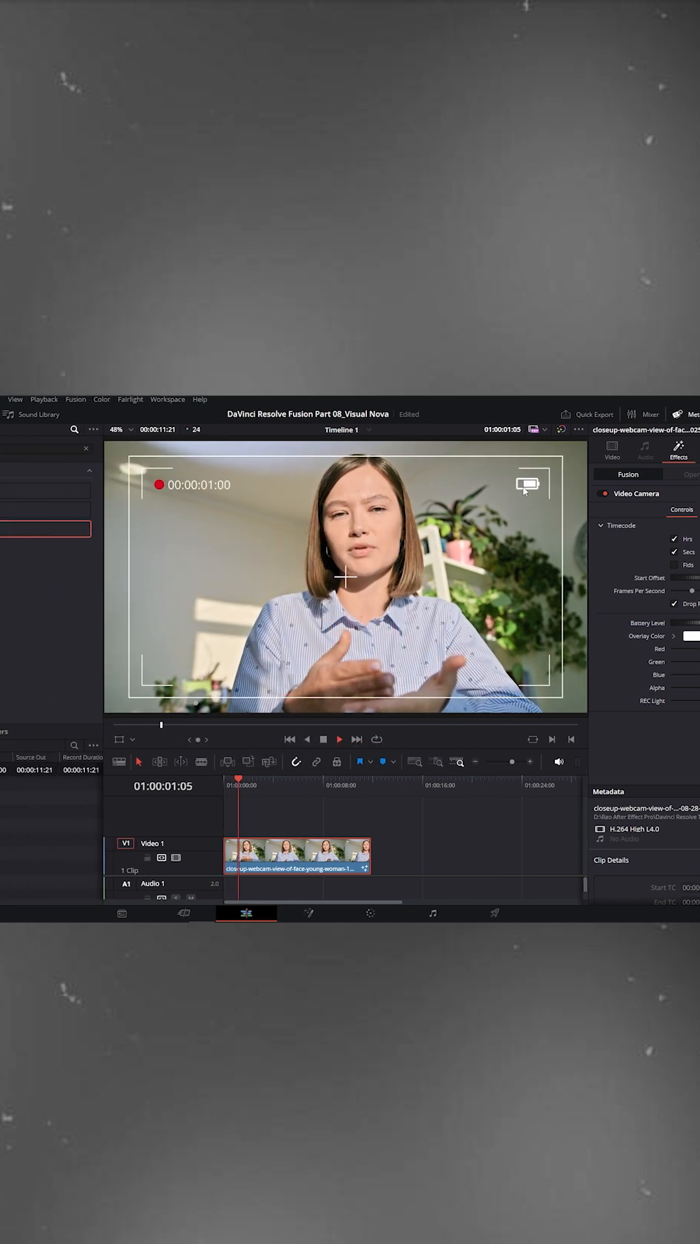